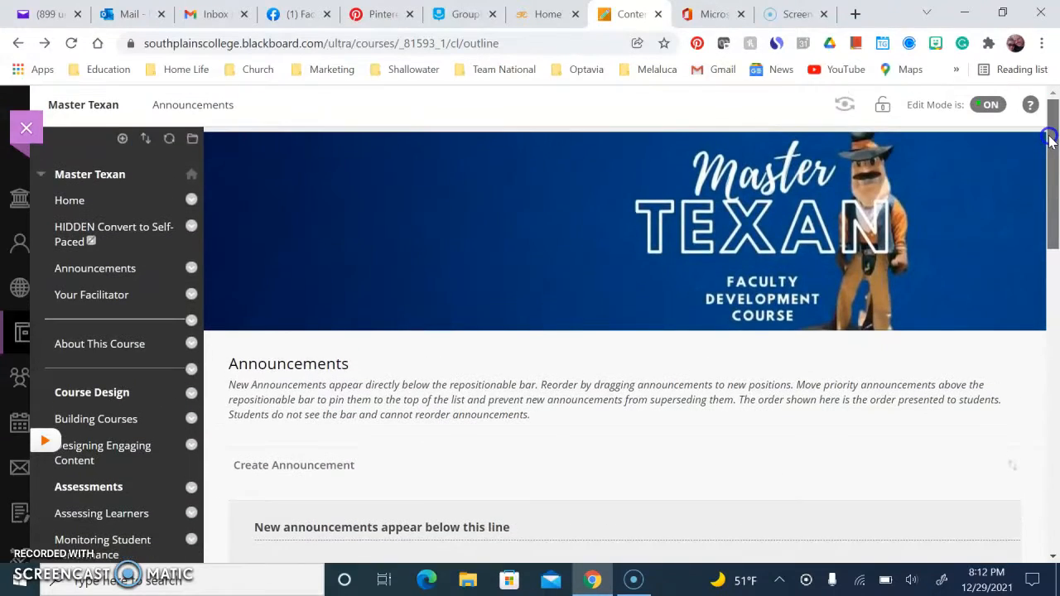
Open Course Copy for Master Texan from Control Panel > Packages and Utilities.
scroll("down", 3)
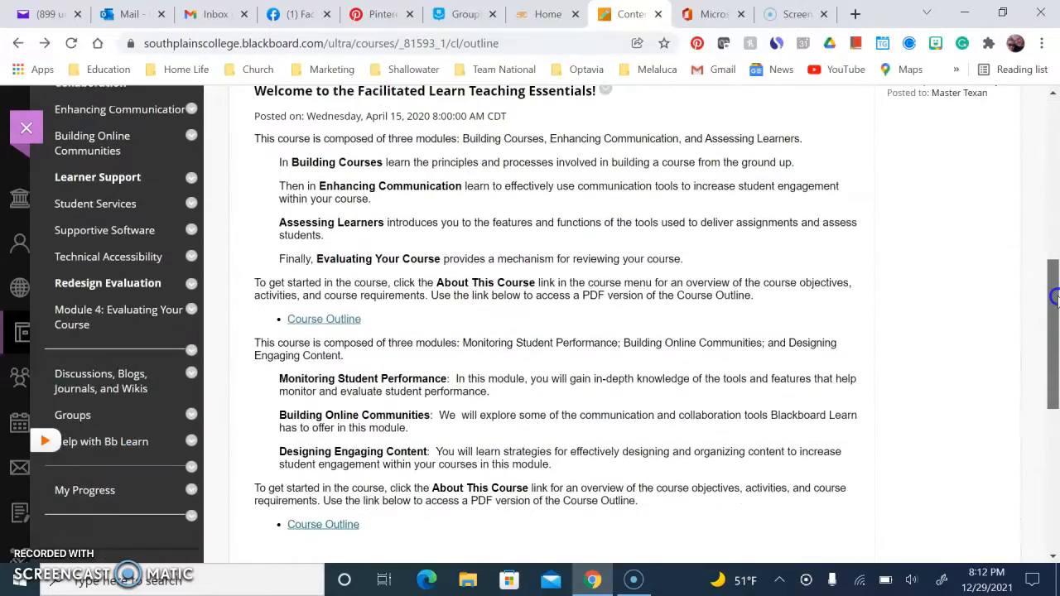
scroll("down", 3)
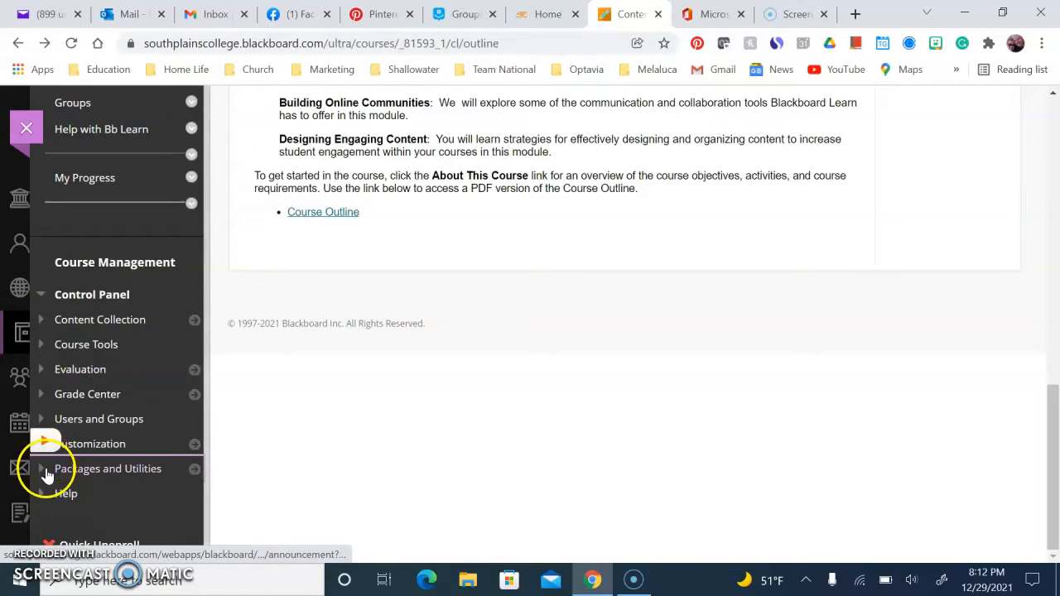
left_click(109, 468)
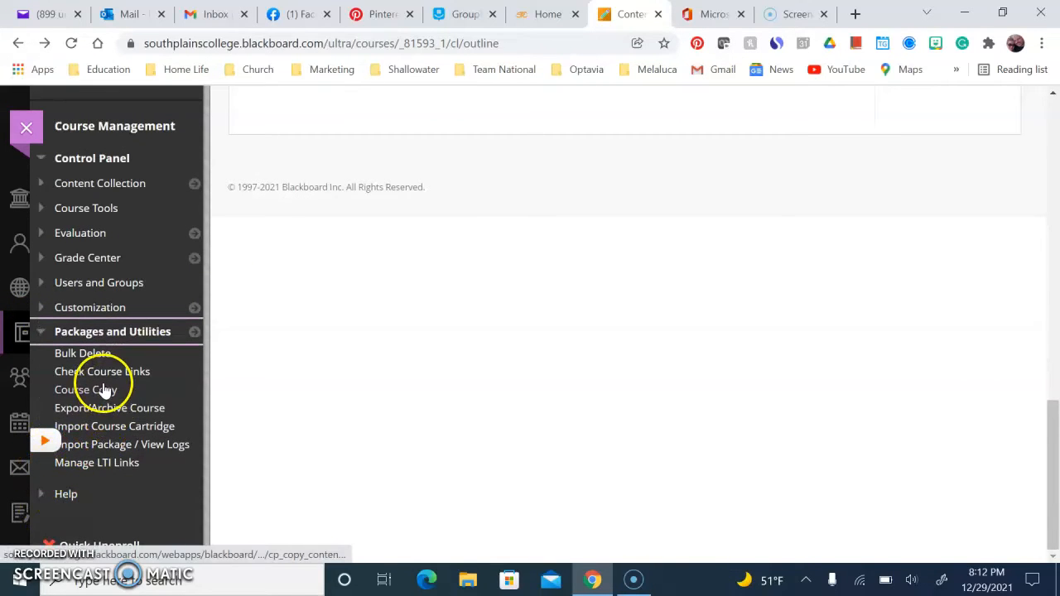
left_click(85, 389)
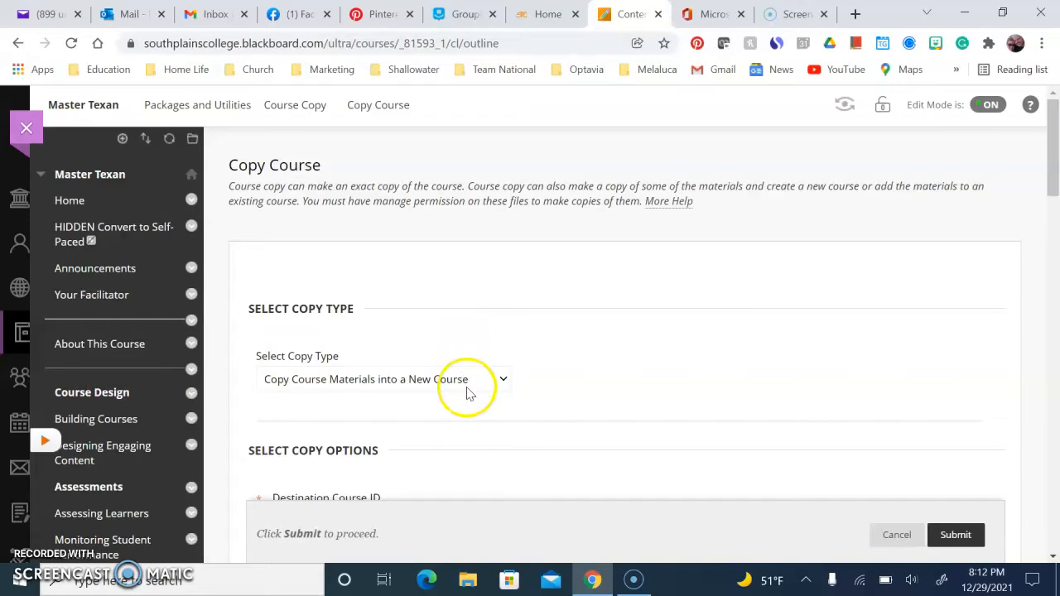
left_click(467, 379)
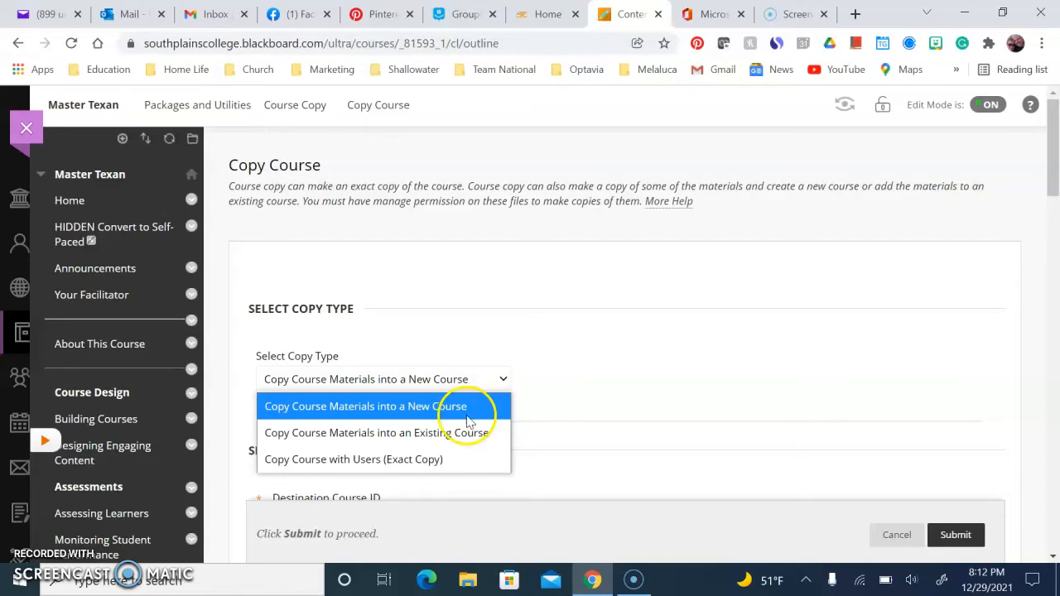
mouse_move(467, 432)
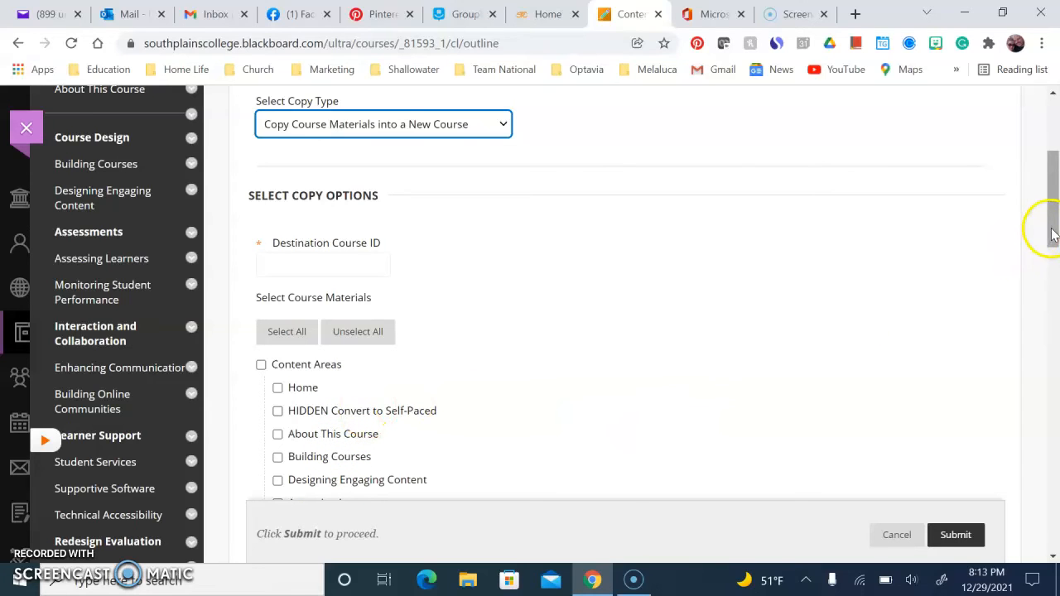
scroll("down", 3)
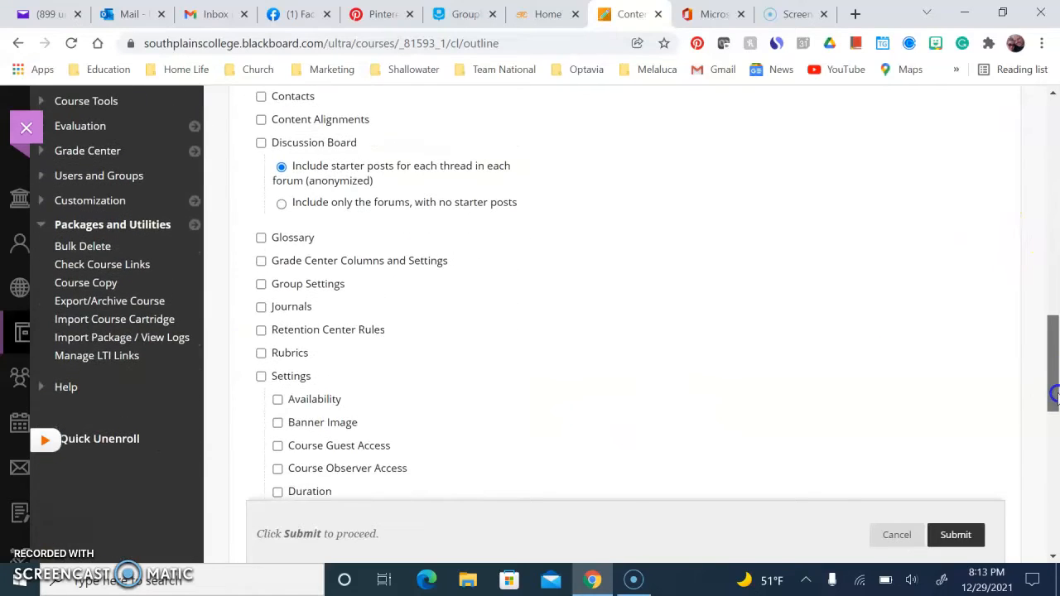
scroll("down", 3)
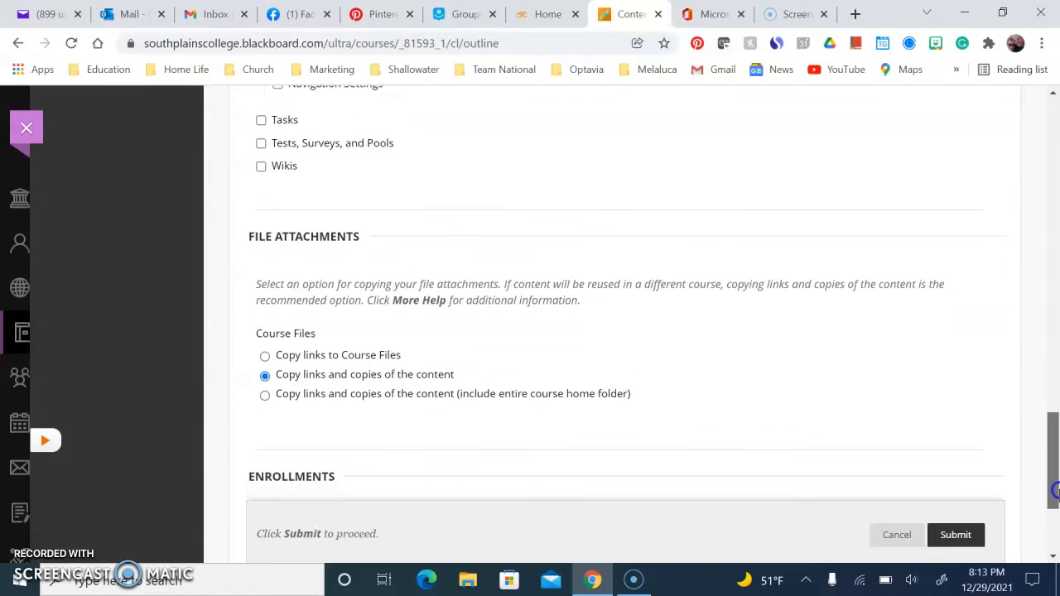
scroll("down", 3)
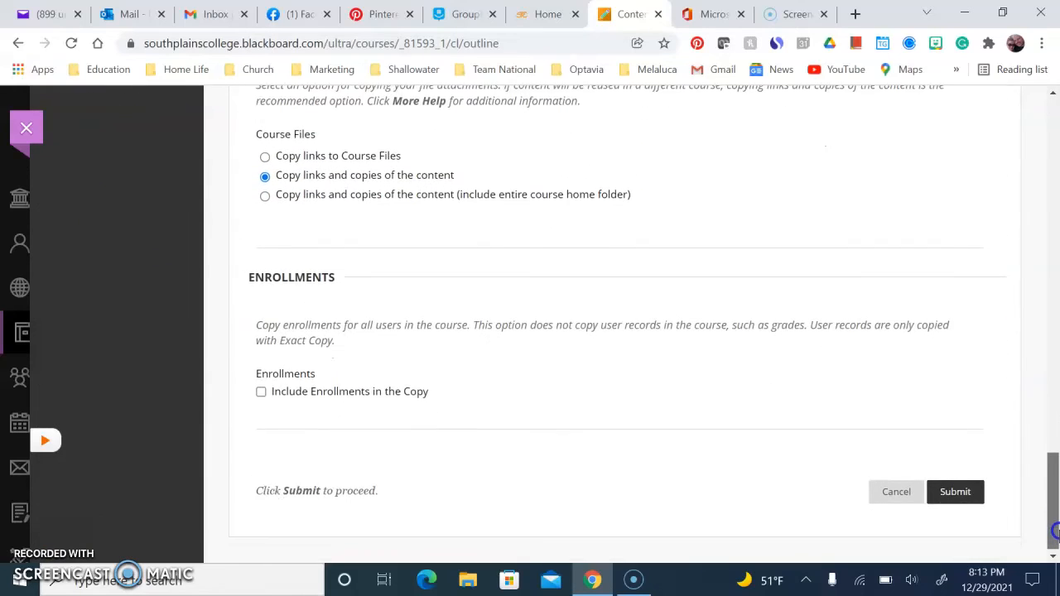
scroll("down", 3)
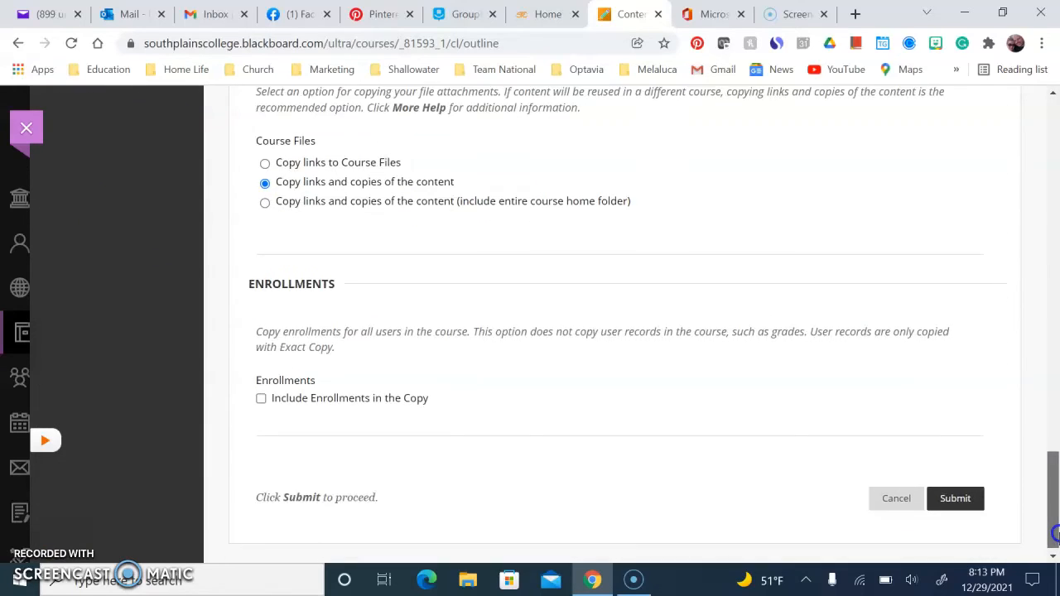